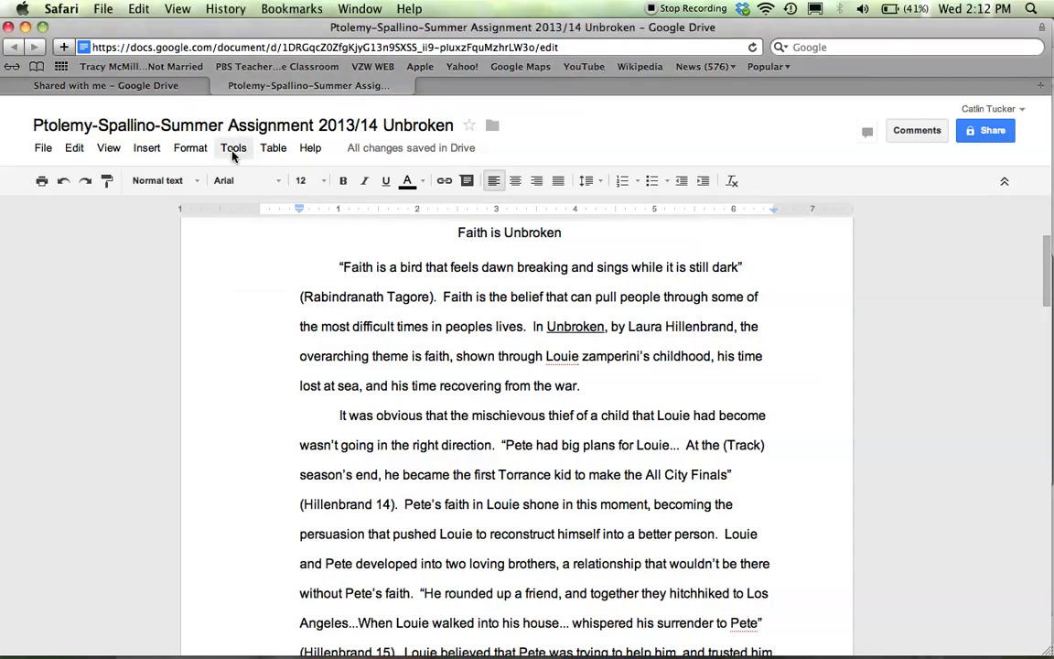
# Reach the Preferences dialog with the automatic substitution list via the Tools menu
pyautogui.click(234, 146)
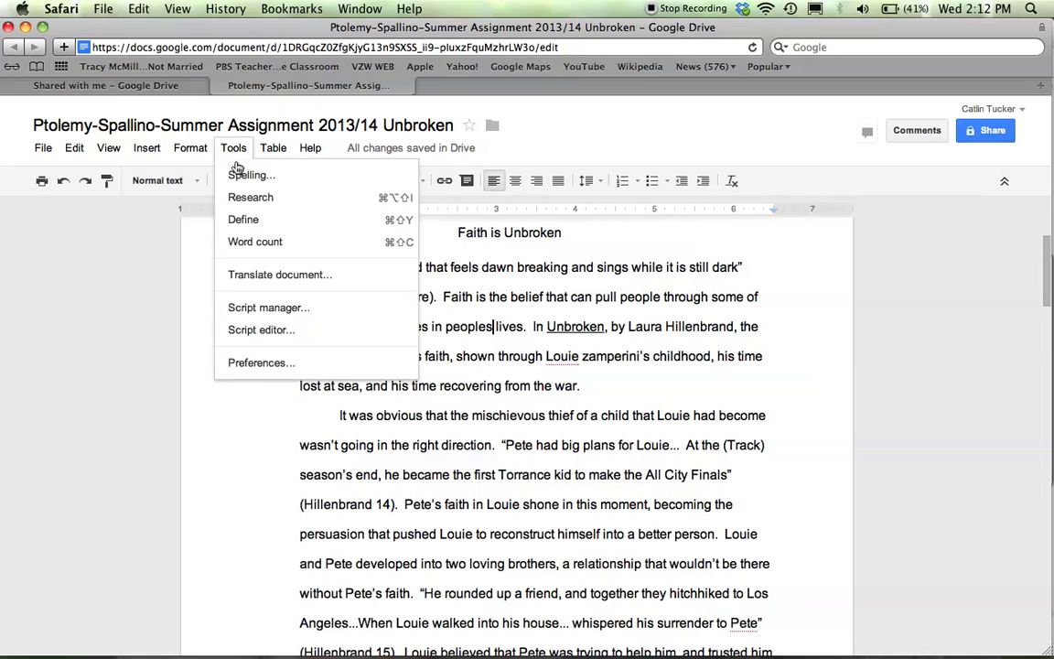
pyautogui.moveTo(243, 219)
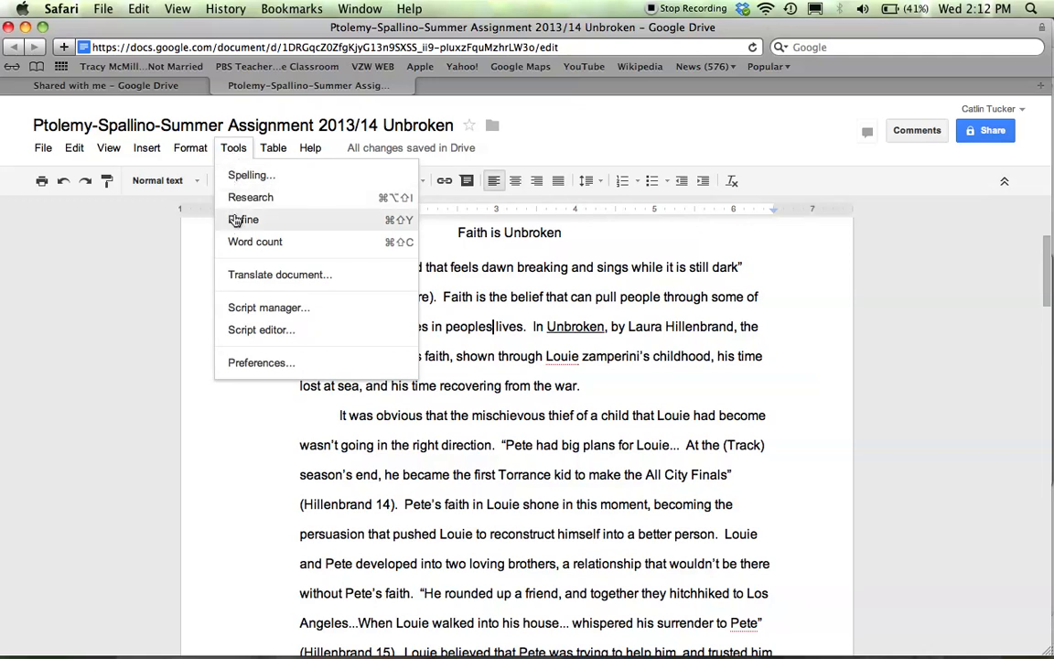
pyautogui.moveTo(260, 363)
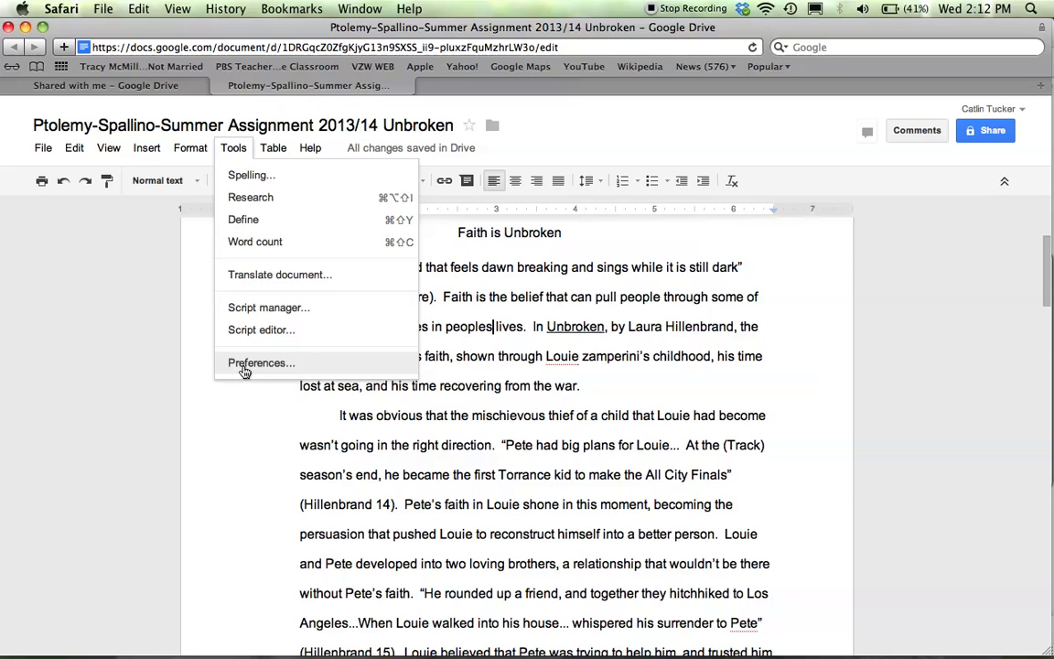
pyautogui.click(260, 362)
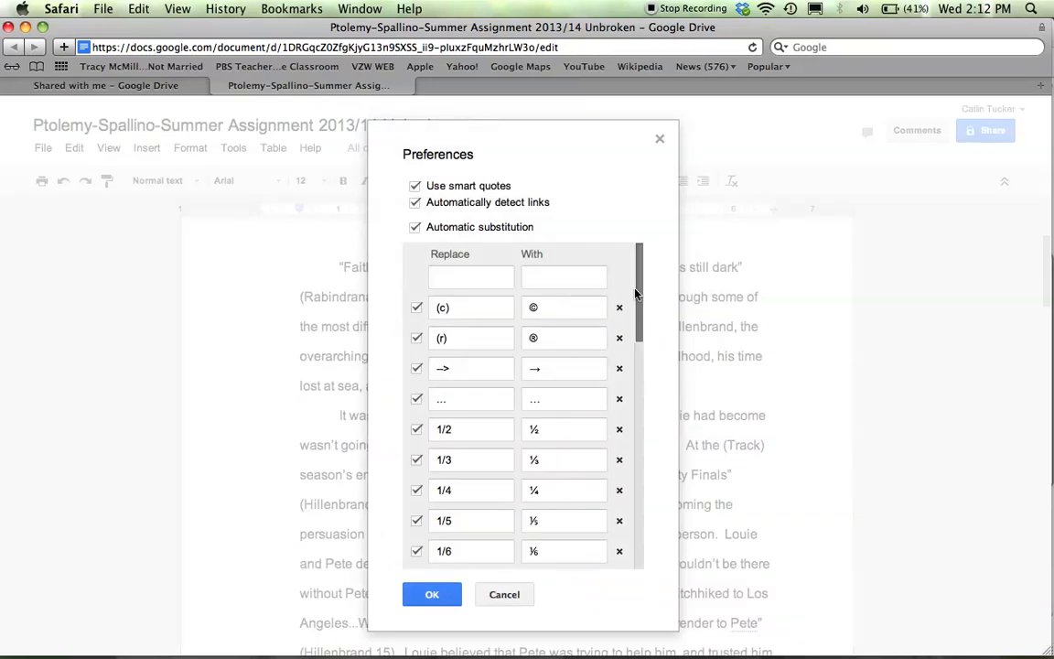
pyautogui.scroll(-3)
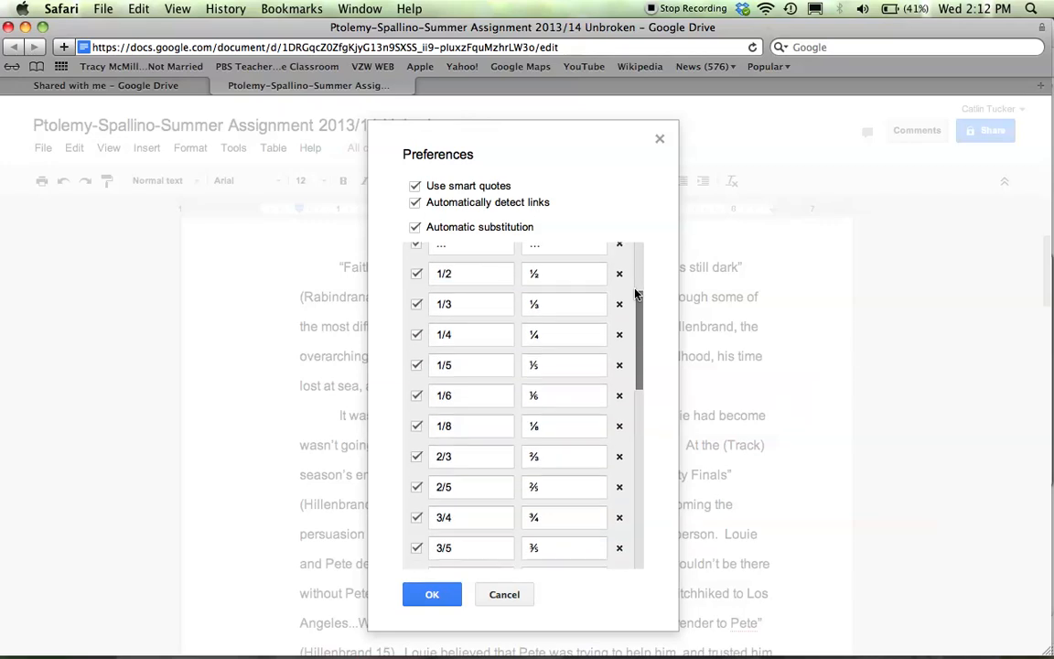
pyautogui.scroll(-3)
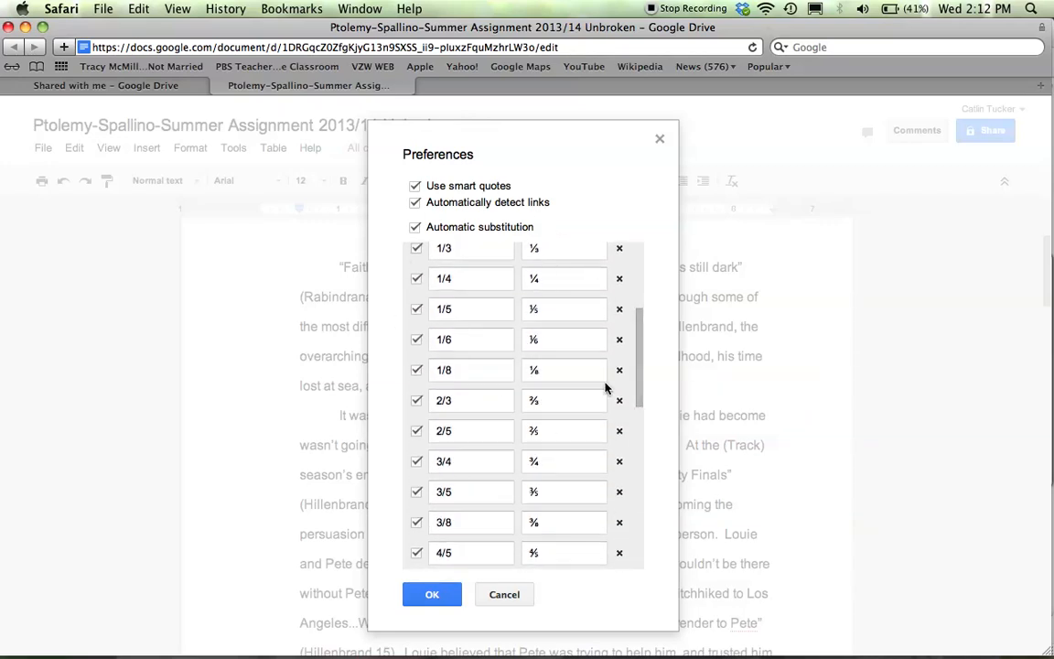
pyautogui.moveTo(626, 355)
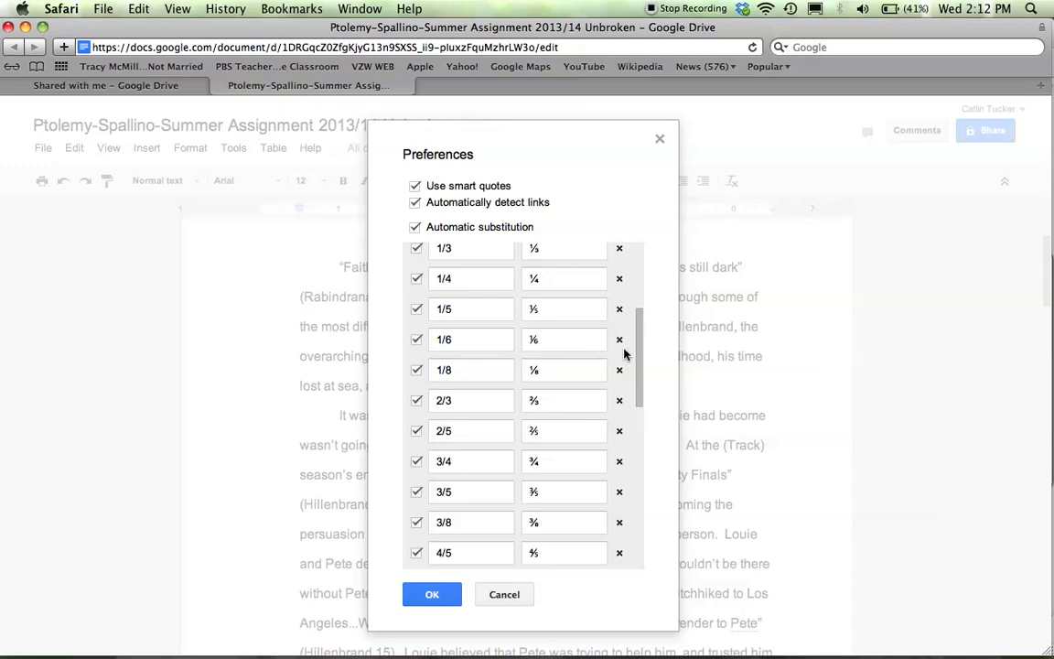
pyautogui.scroll(-3)
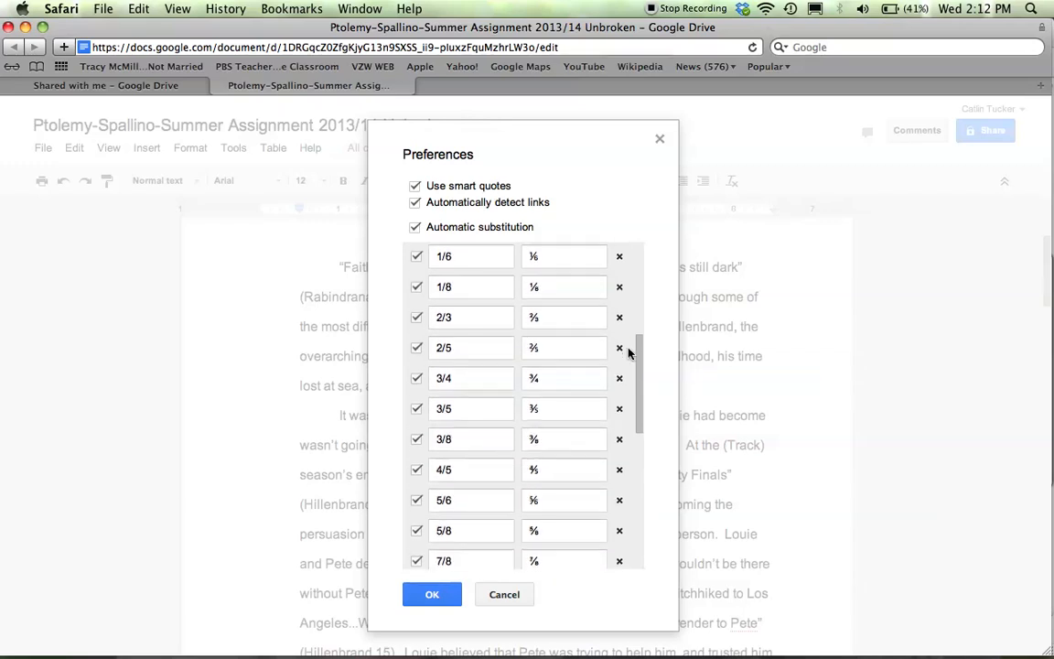
pyautogui.scroll(-3)
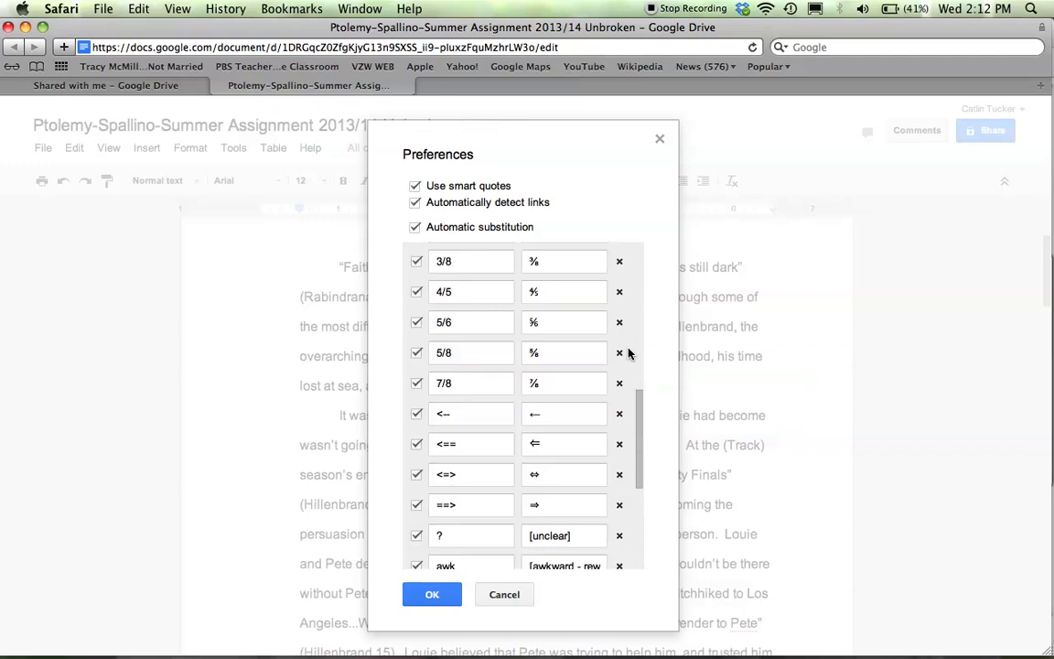
pyautogui.scroll(-3)
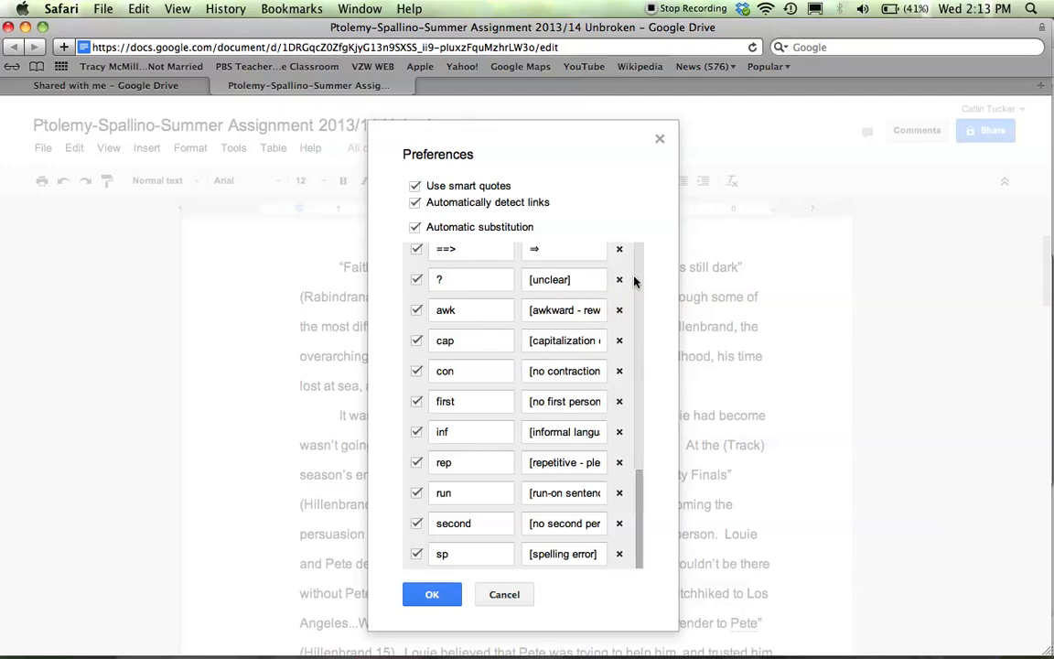
pyautogui.click(563, 310)
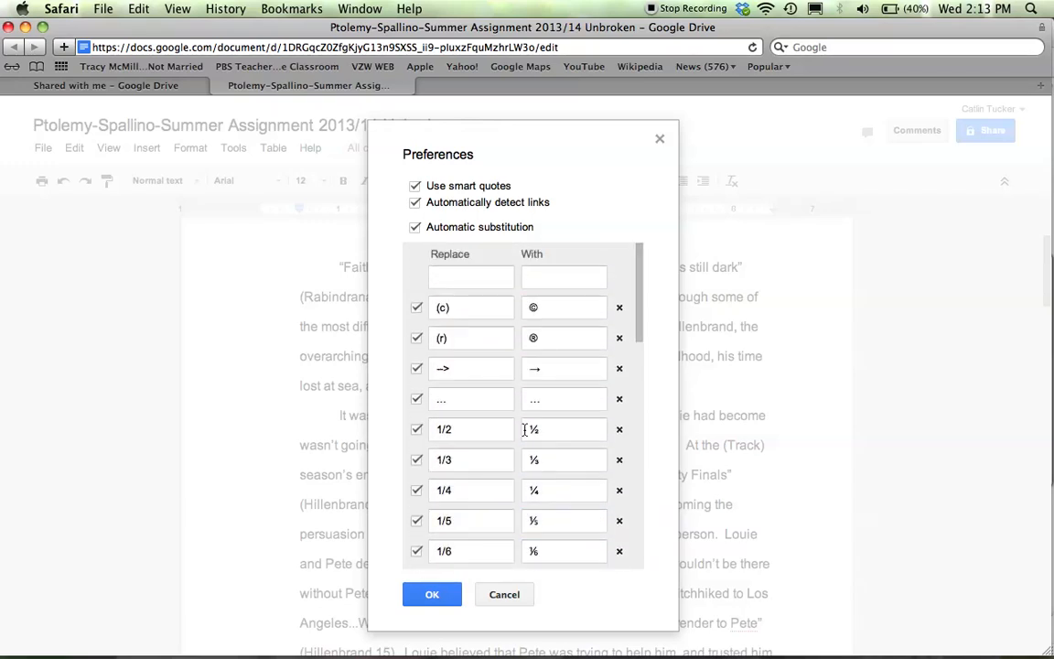
# Add a substitution turning 'punc' into '[punctuation error - please correct]'
pyautogui.click(470, 278)
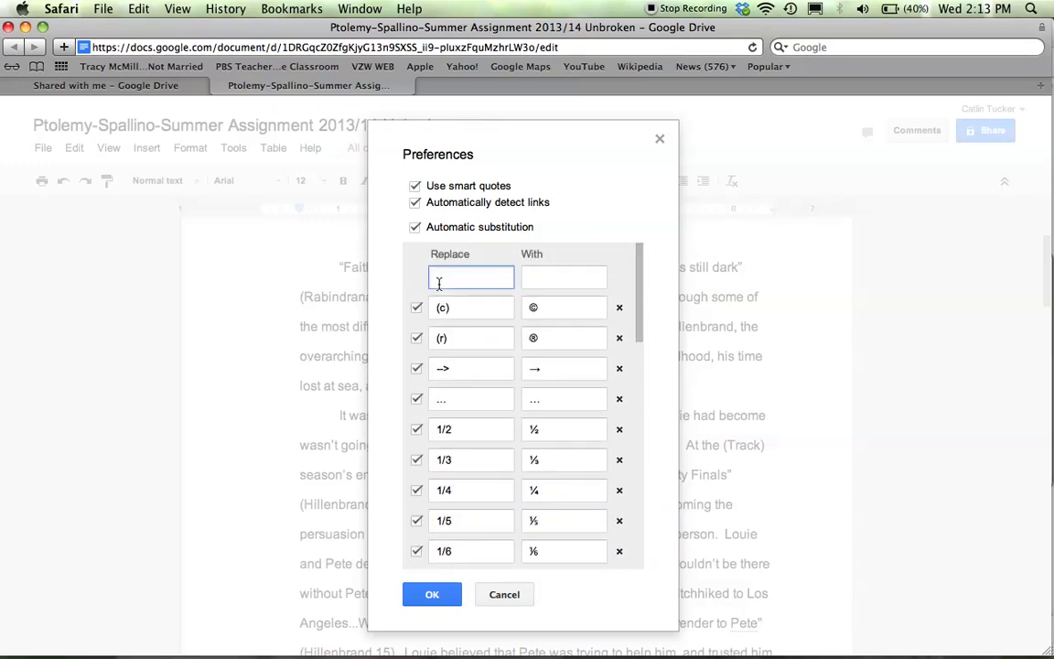
pyautogui.write('punc')
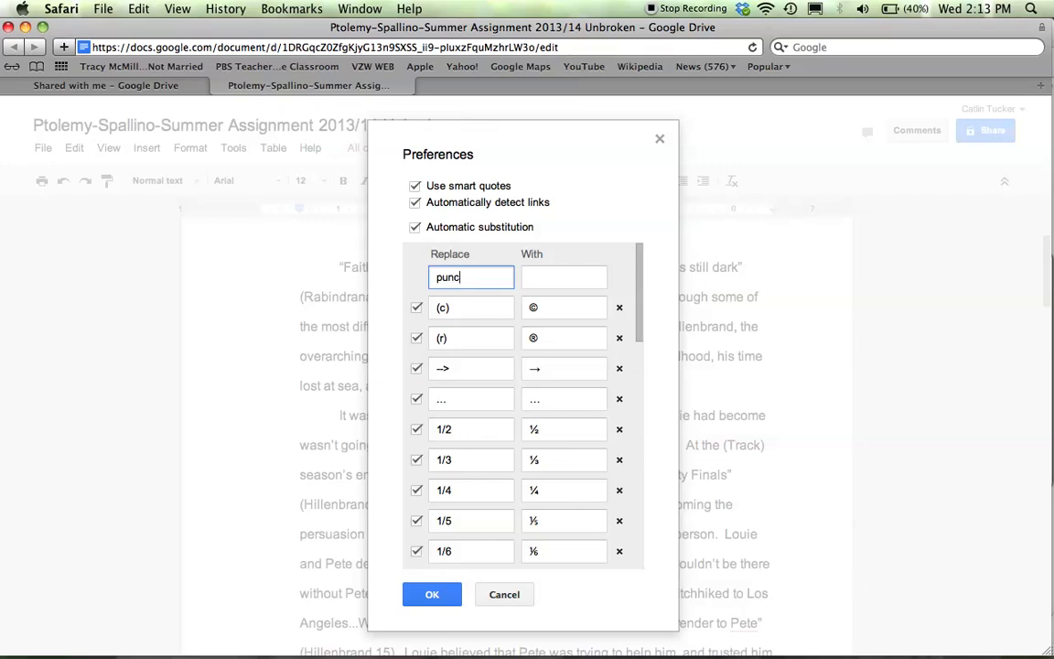
pyautogui.click(564, 279)
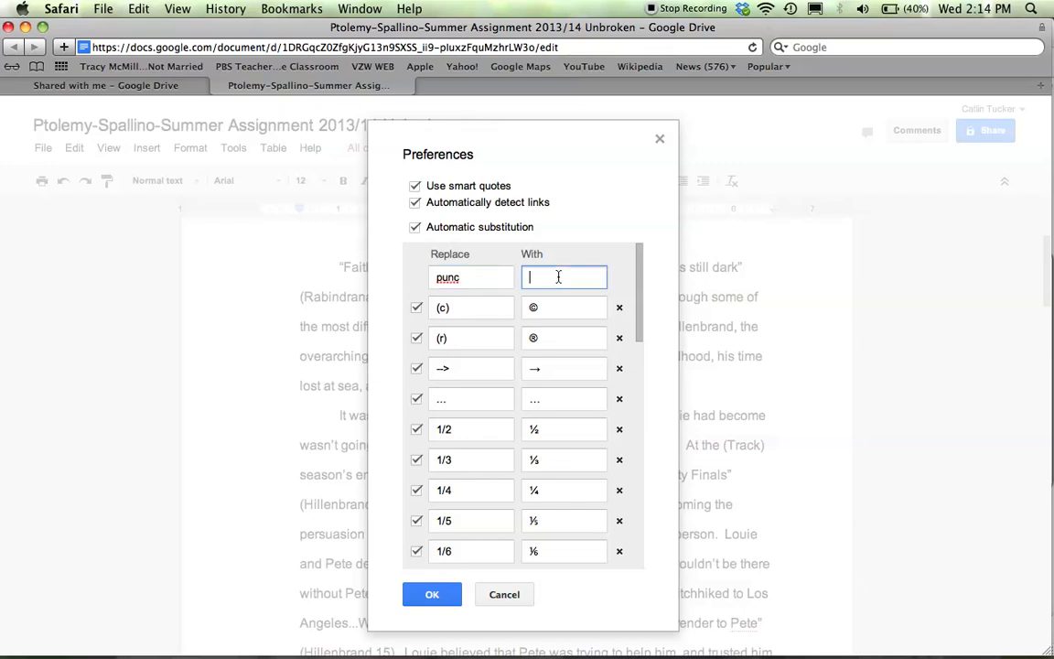
pyautogui.write('punctuation erro')
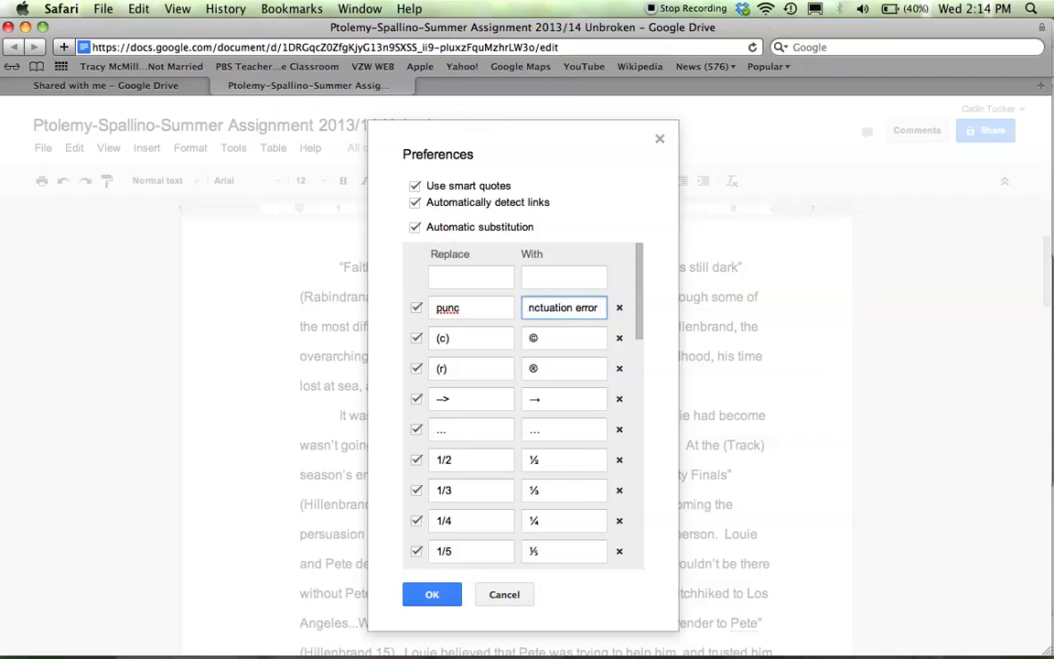
pyautogui.write('r - please correct')
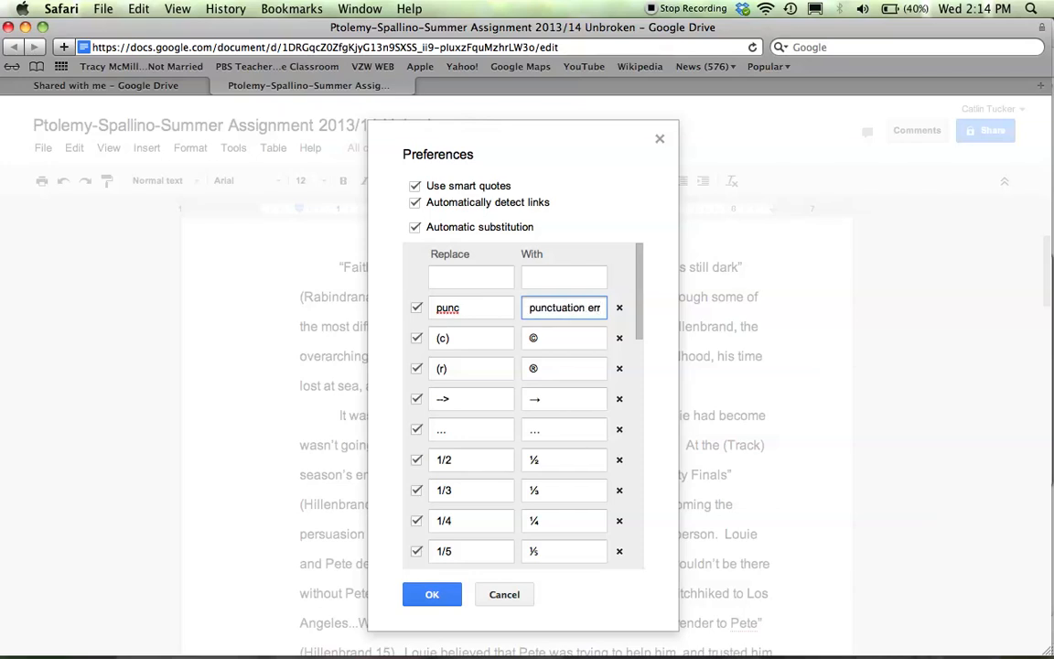
pyautogui.click(531, 307)
pyautogui.write('[')
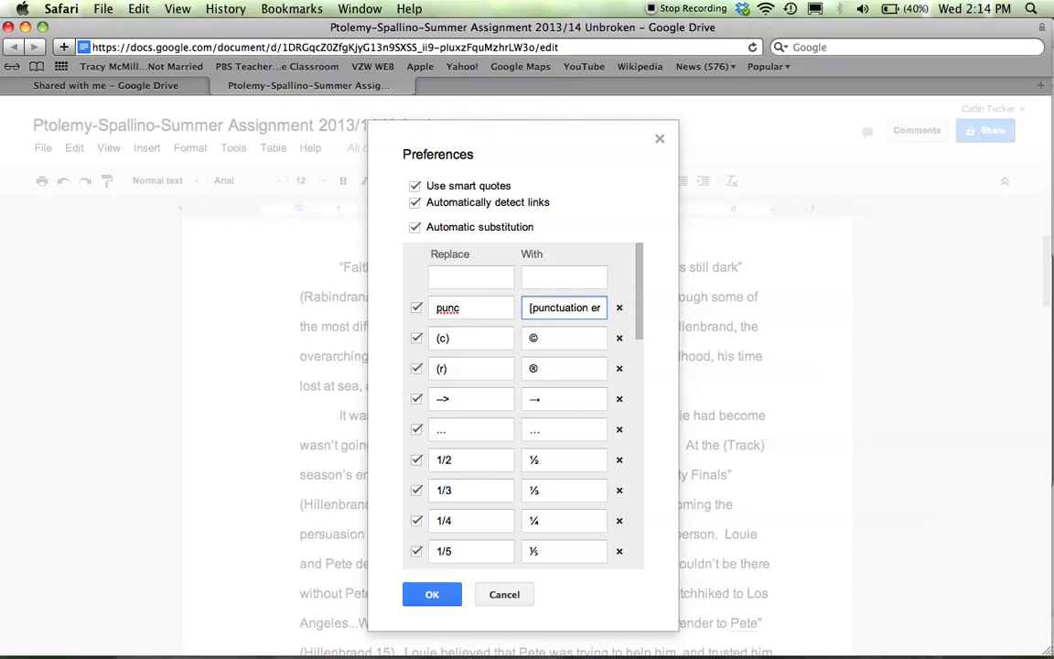
# Confirm the substitution list with OK and return to the essay
pyautogui.scroll(-3)
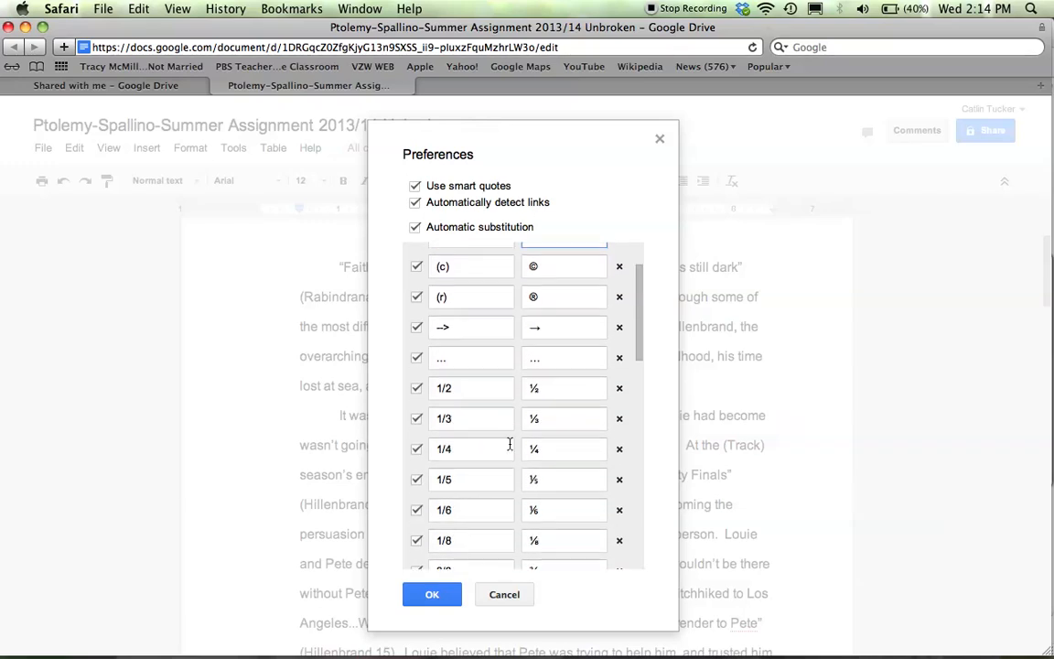
pyautogui.scroll(-3)
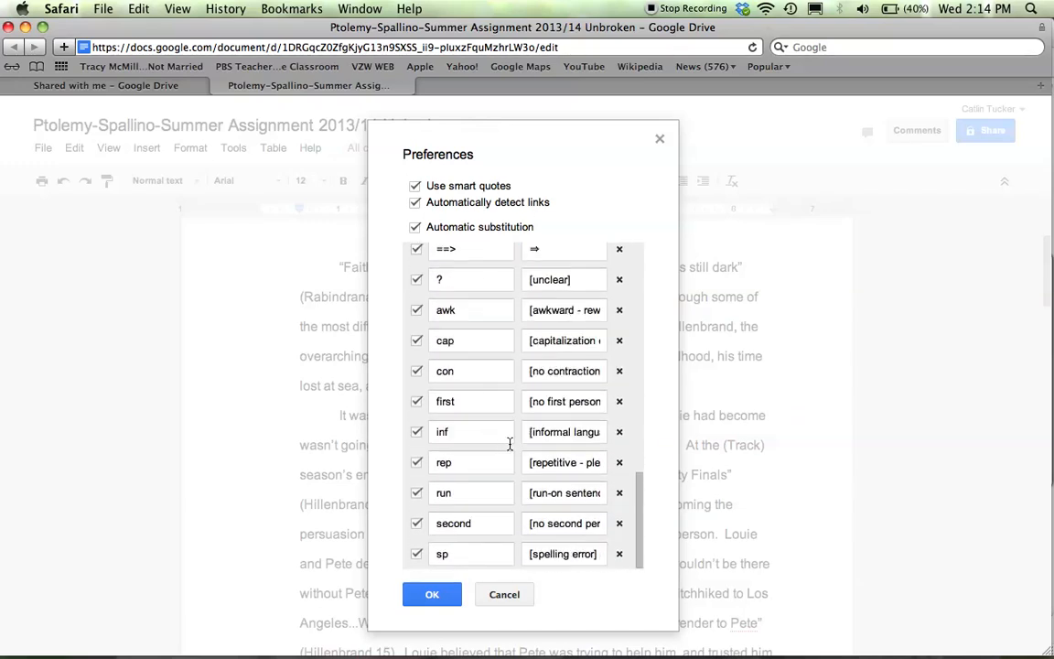
pyautogui.click(432, 593)
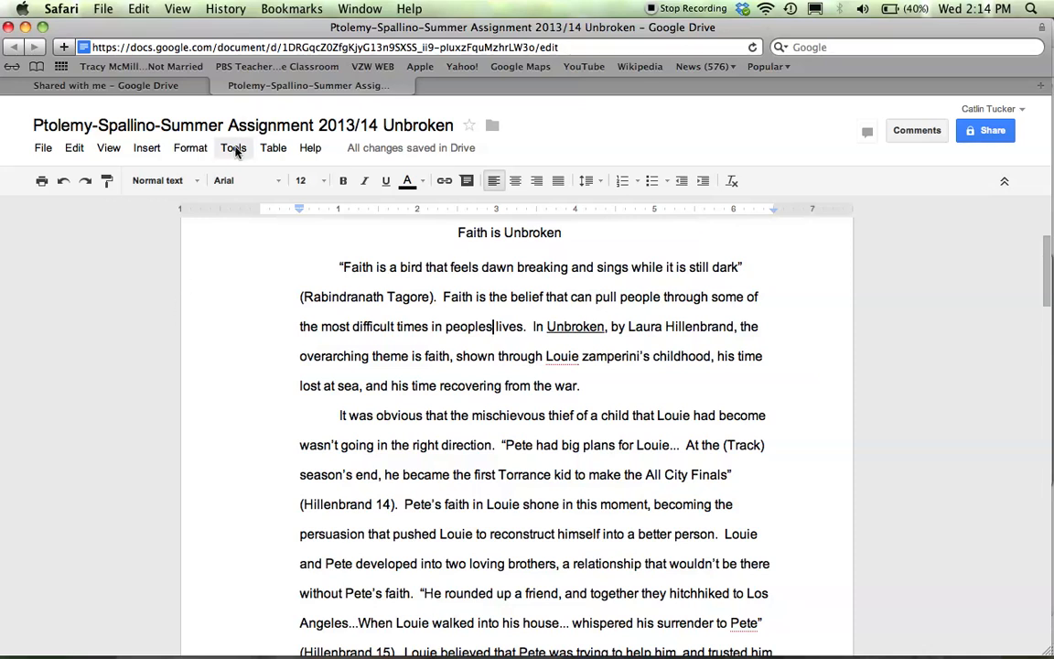
# After 'peoples', let the shortcut expand into '[punctuation error - please correct]'
pyautogui.click(234, 146)
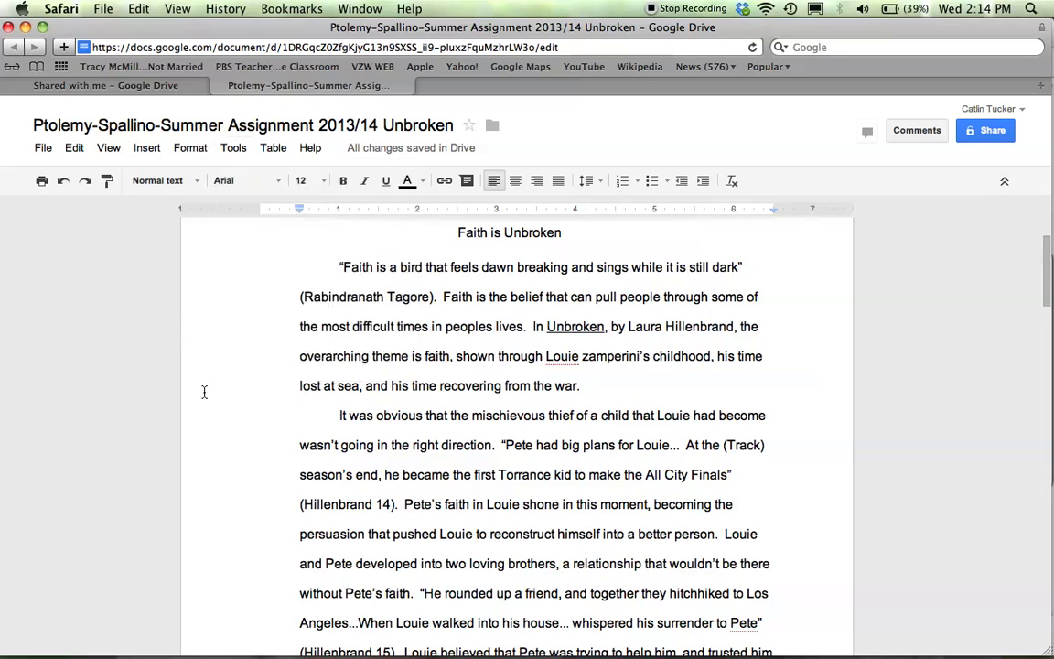
pyautogui.click(518, 267)
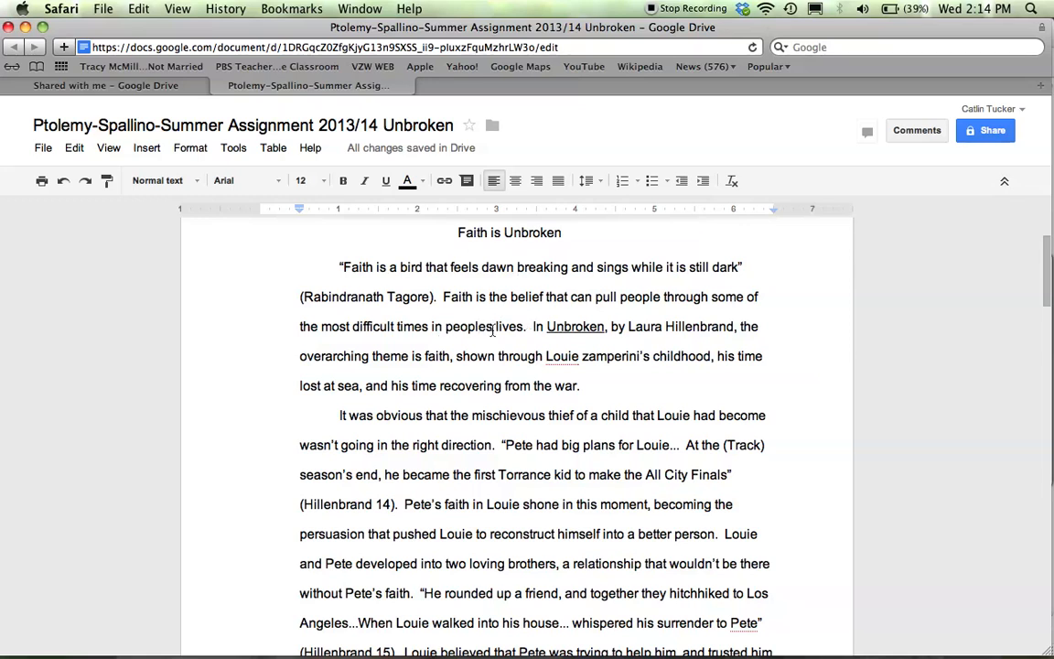
pyautogui.write('punc')
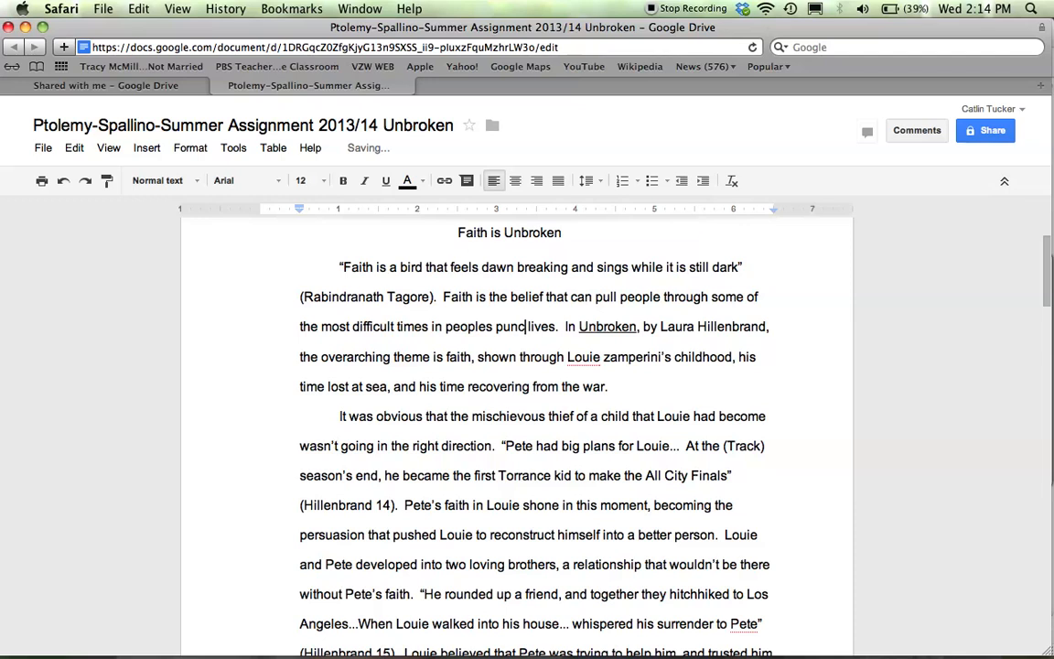
pyautogui.write('[punctuation error - please correct]')
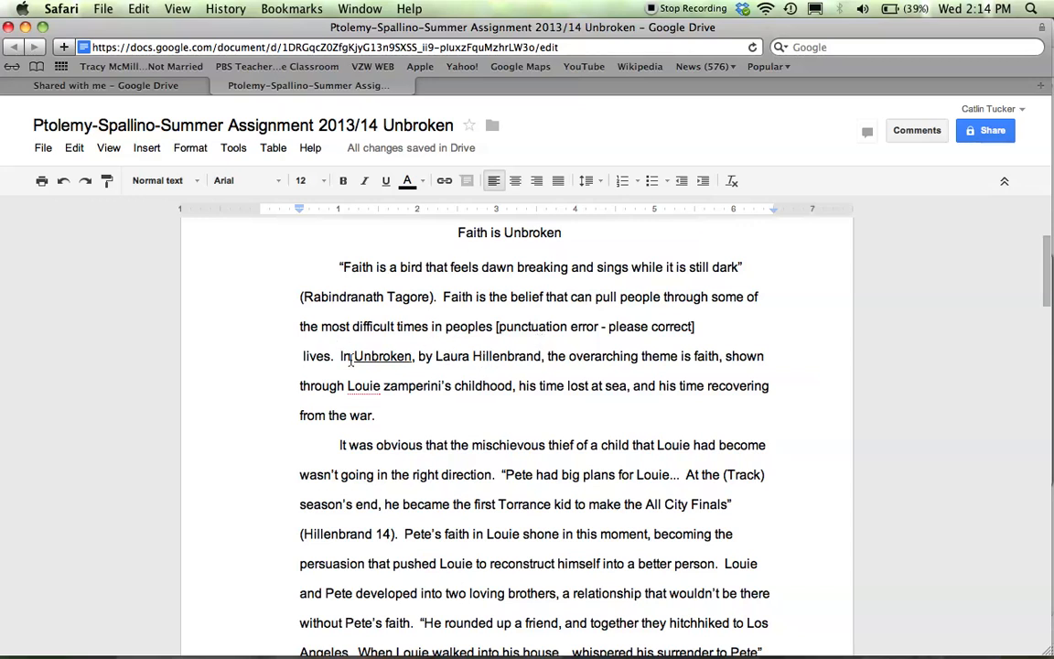
# Comment 'Please use italics' on the book title Unbroken
pyautogui.doubleClick(383, 355)
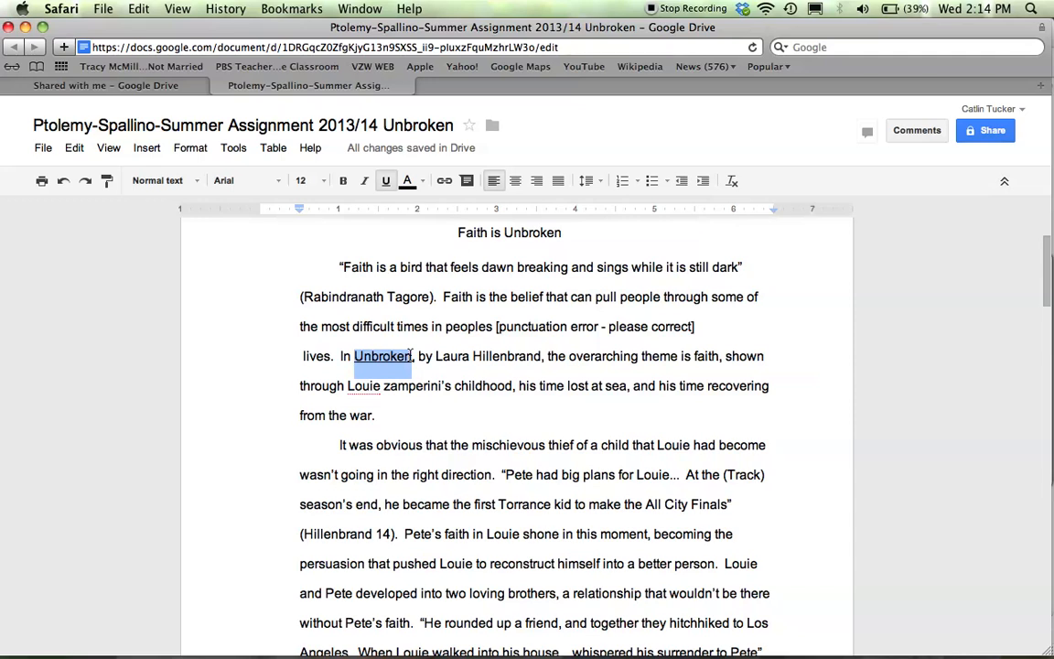
pyautogui.click(467, 181)
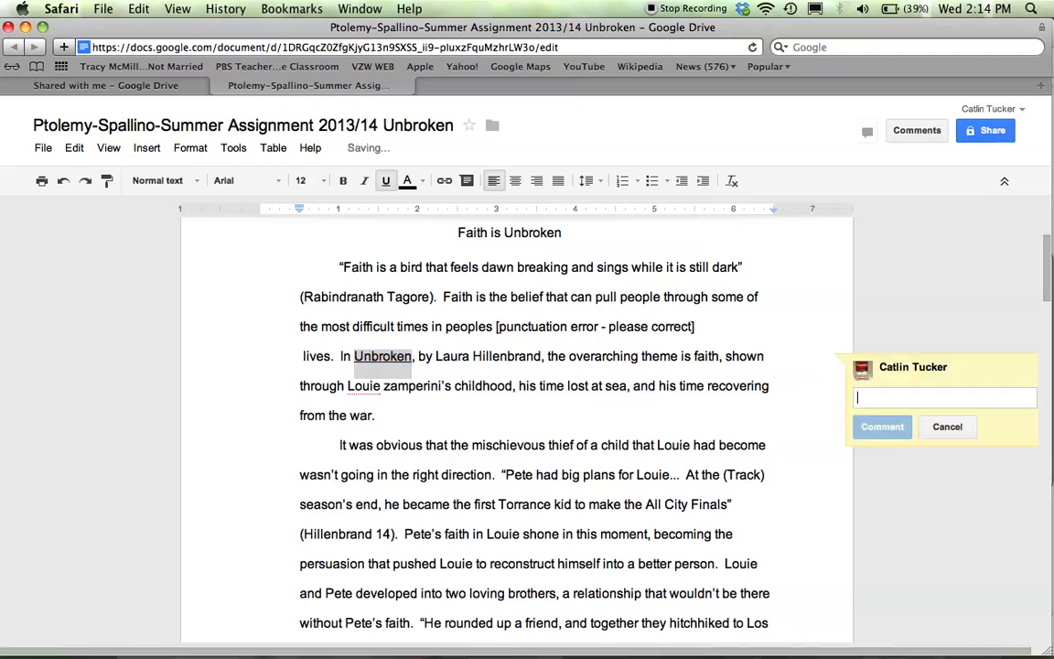
pyautogui.write('Please use italics')
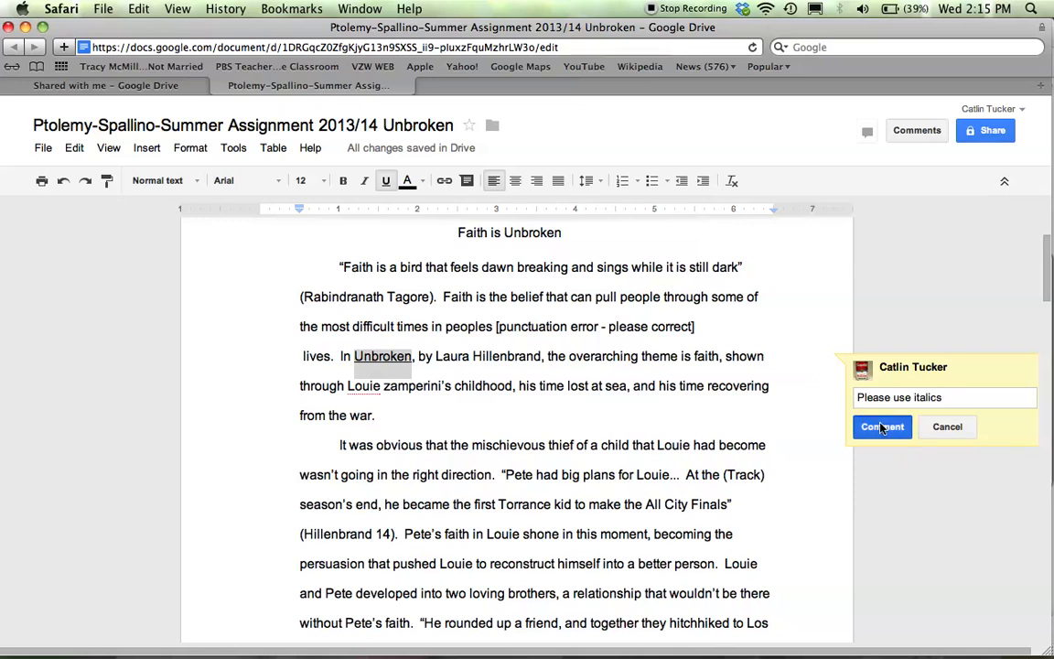
pyautogui.click(882, 427)
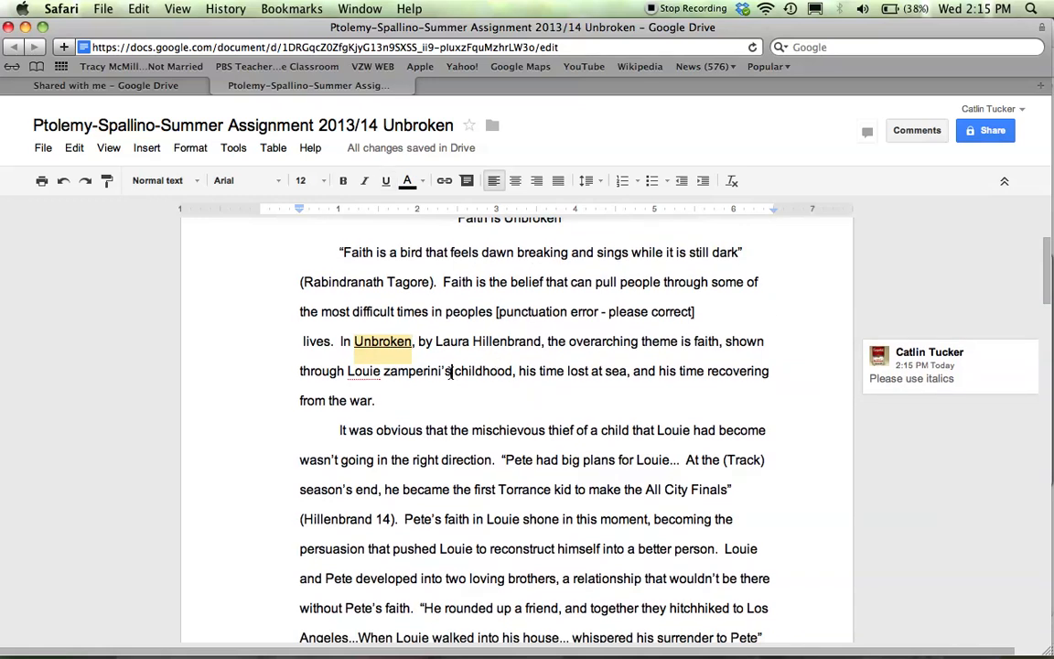
# Expand '[capitalization error]' after zamperini's and '[awkward - rework for clarity]' before the quotation
pyautogui.write('[capitalization error]')
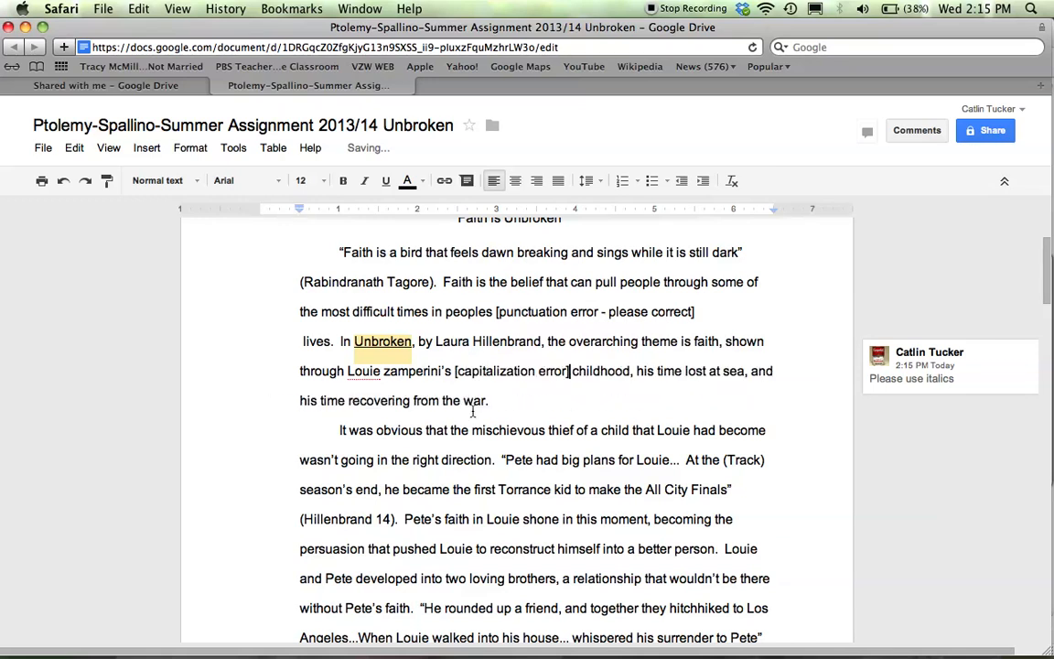
pyautogui.scroll(-3)
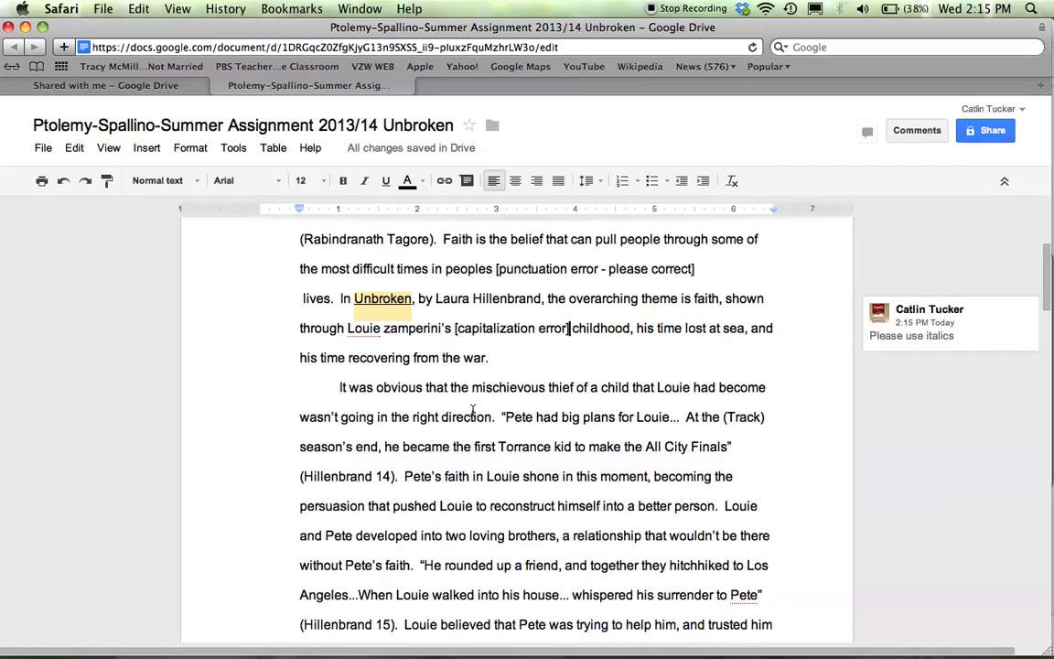
pyautogui.scroll(-3)
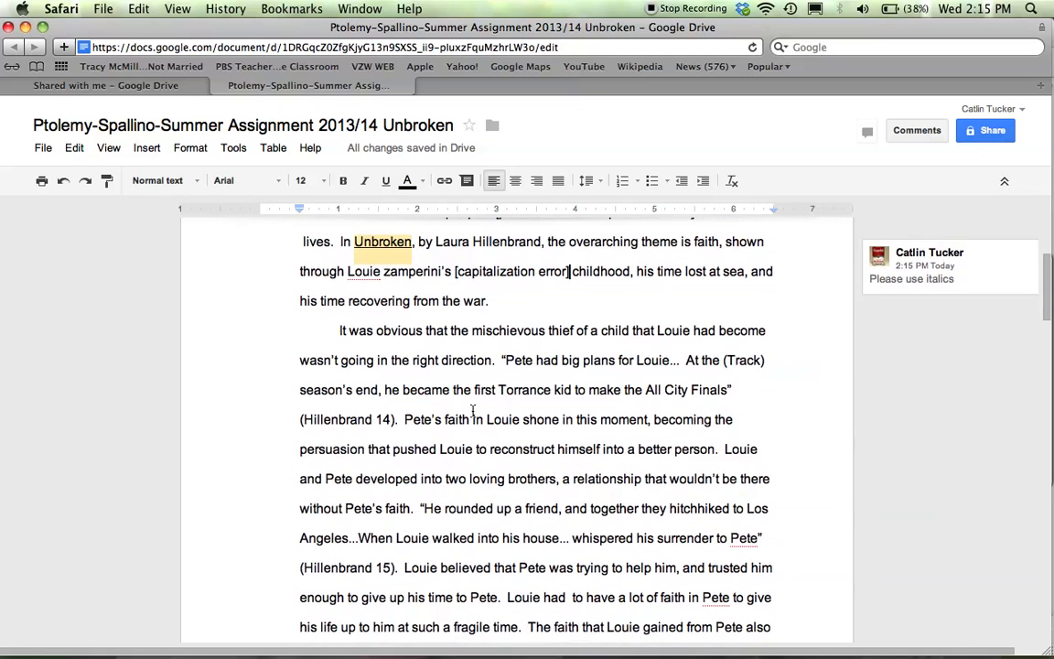
pyautogui.scroll(-3)
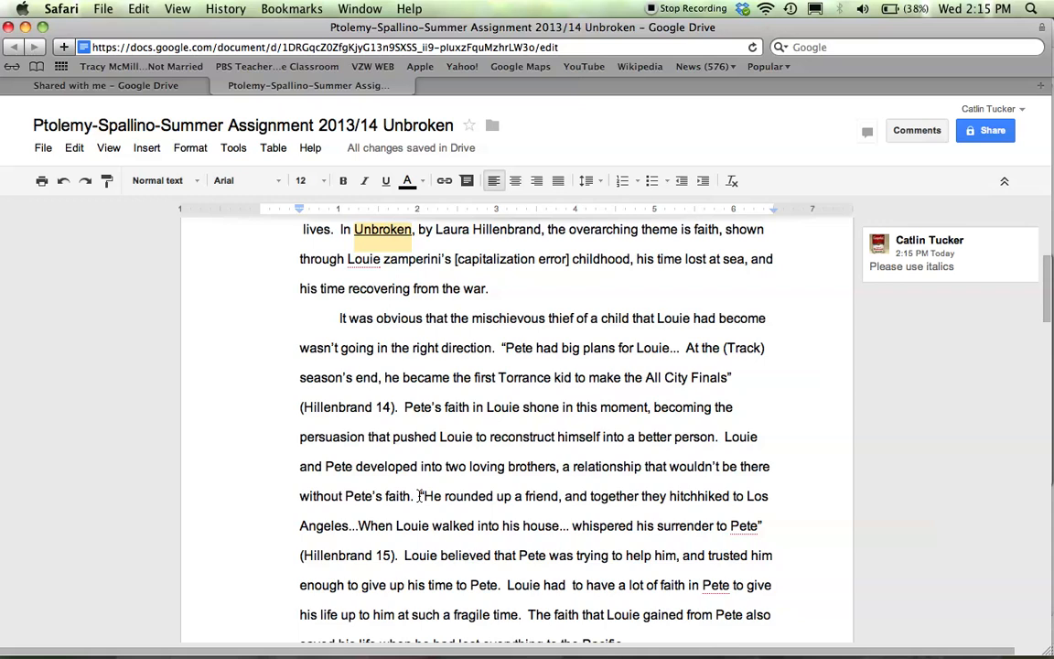
pyautogui.write('awk')
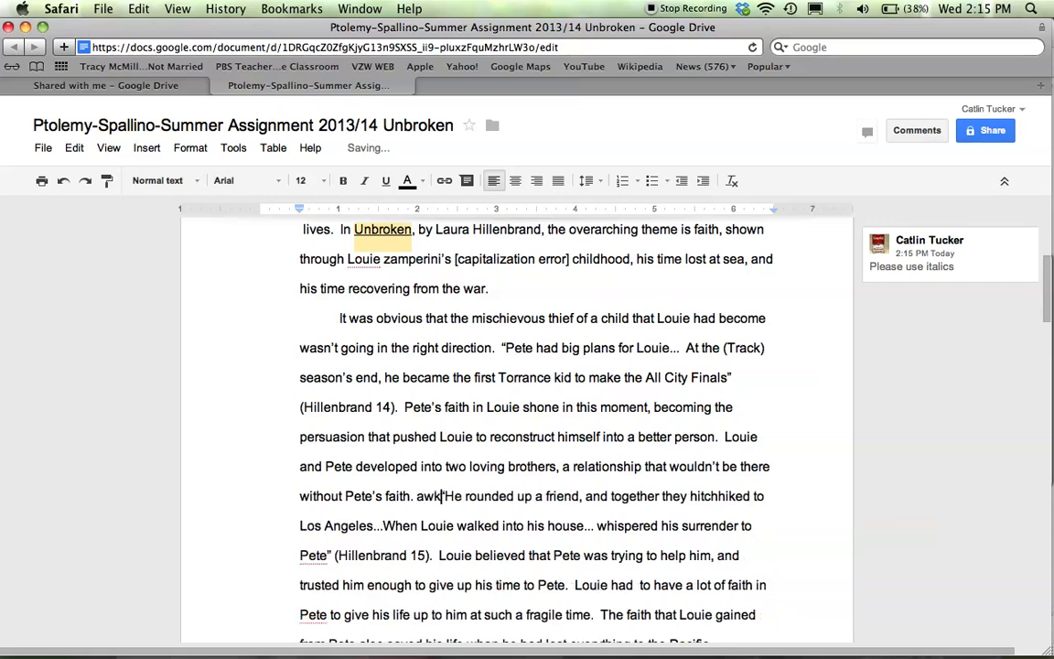
pyautogui.write('[awkward - rework for clarity]')
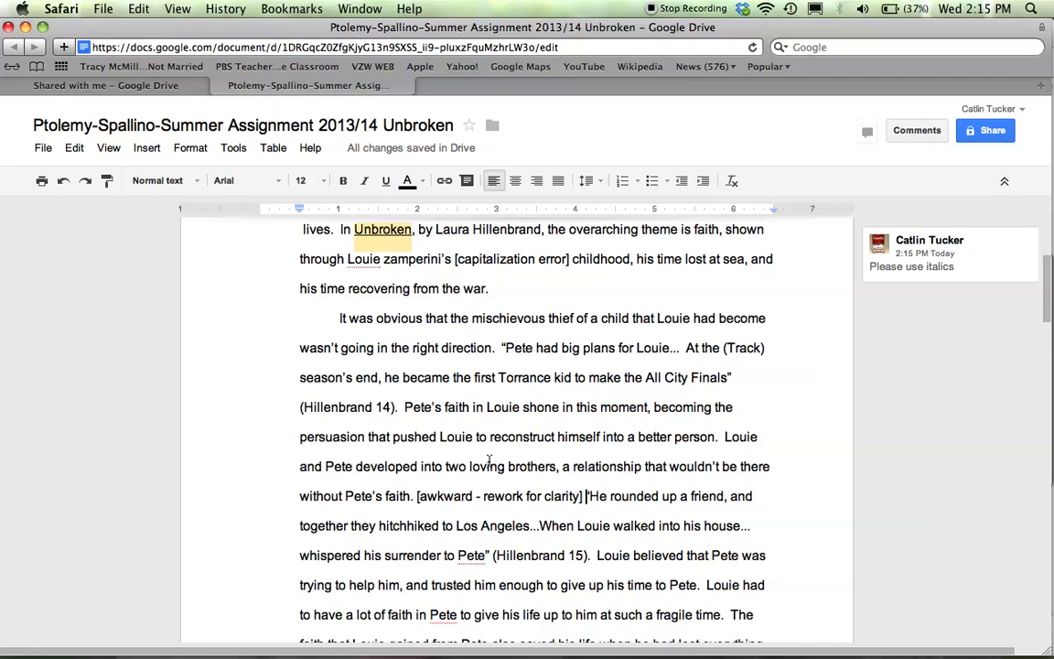
pyautogui.moveTo(546, 480)
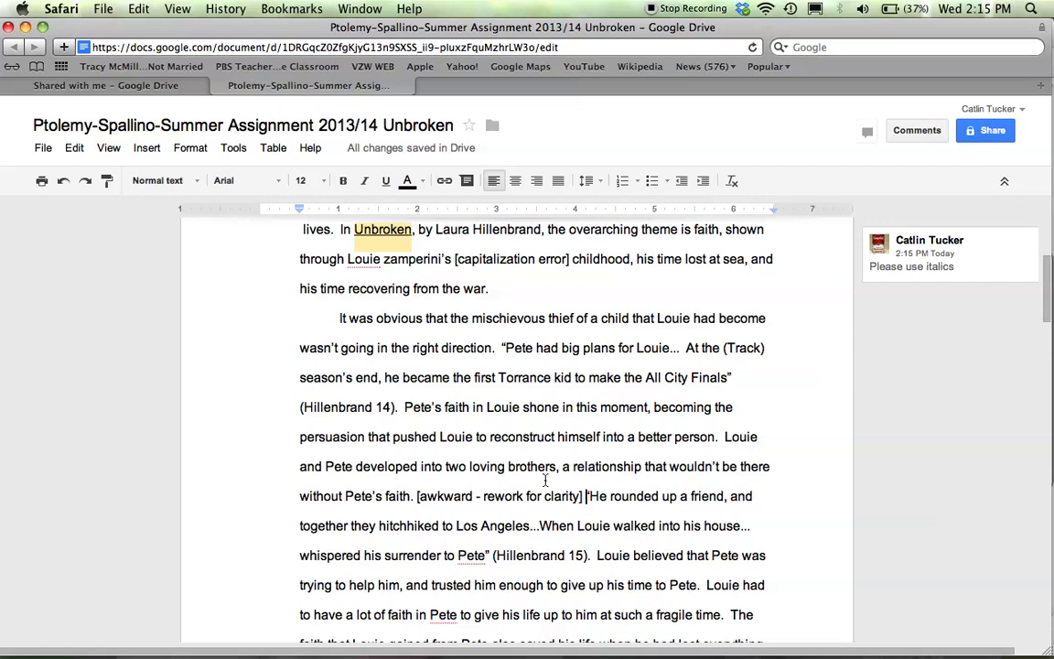
pyautogui.moveTo(560, 509)
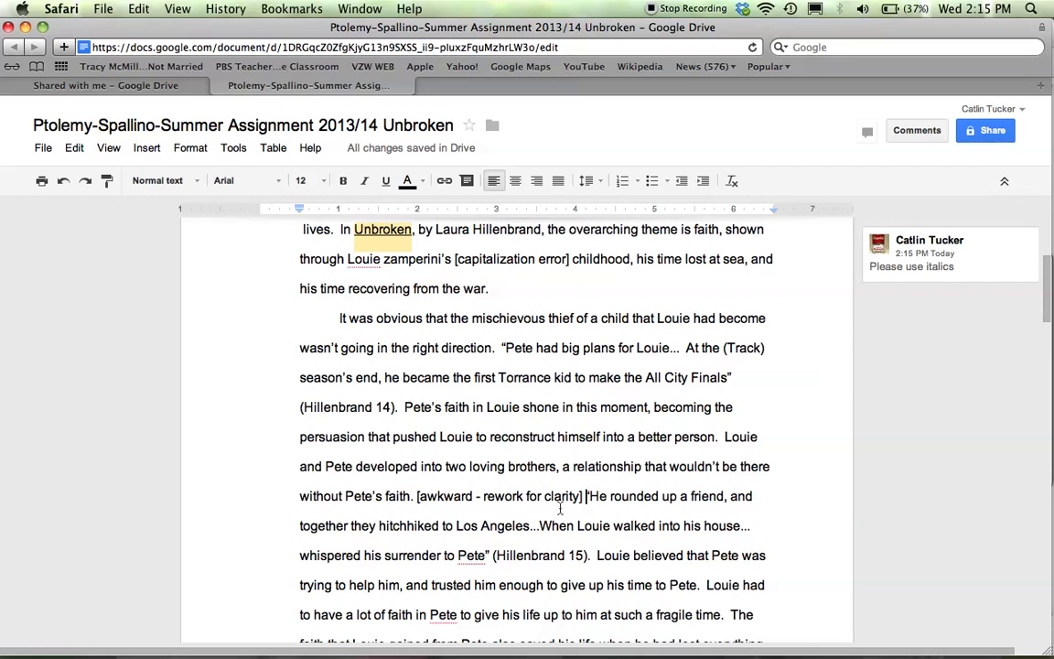